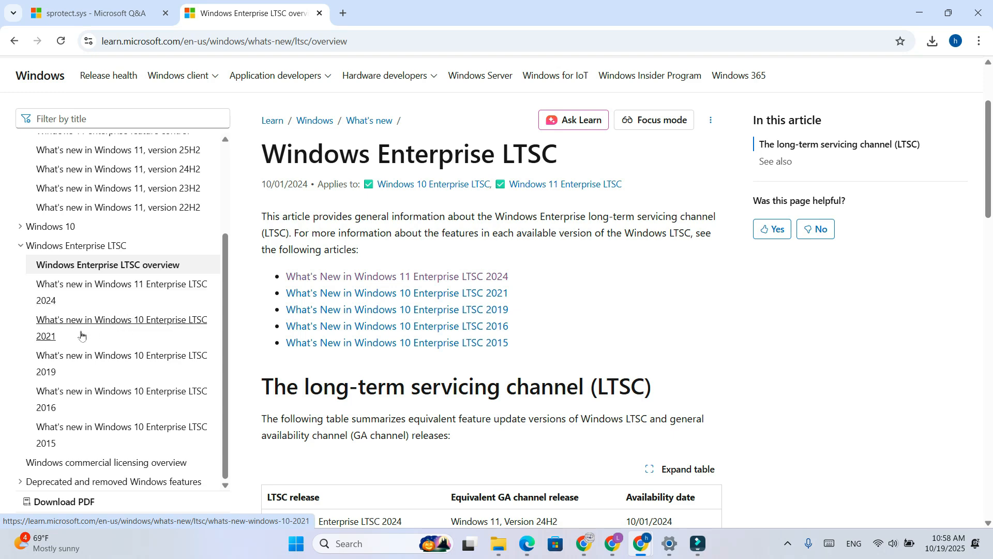
Step: Open the 'What's new in Windows 10 Enterprise LTSC 2021' article from the Microsoft Learn sidebar
left_click(122, 328)
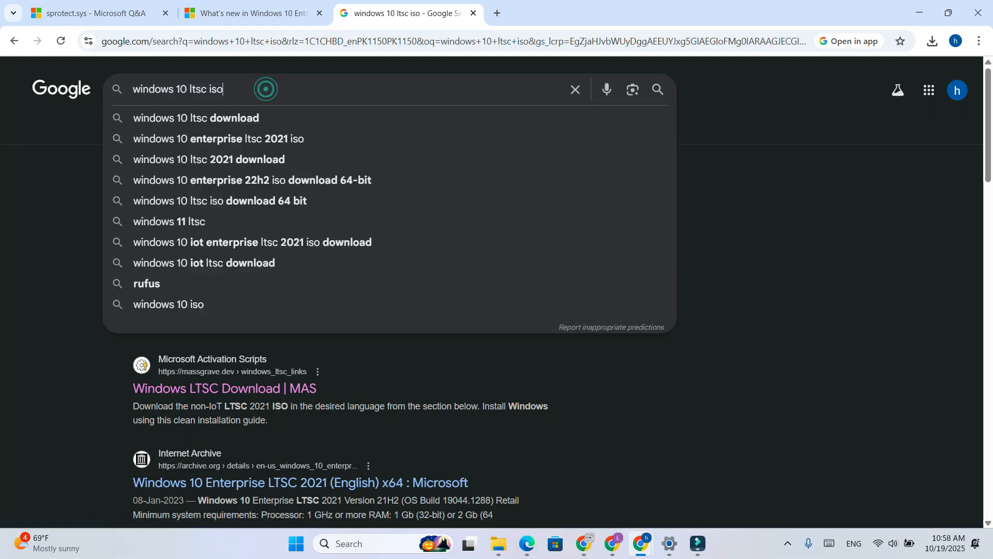
Step: Search Google for 'windows 10 ltsc download' and browse down through the results
left_click(196, 118)
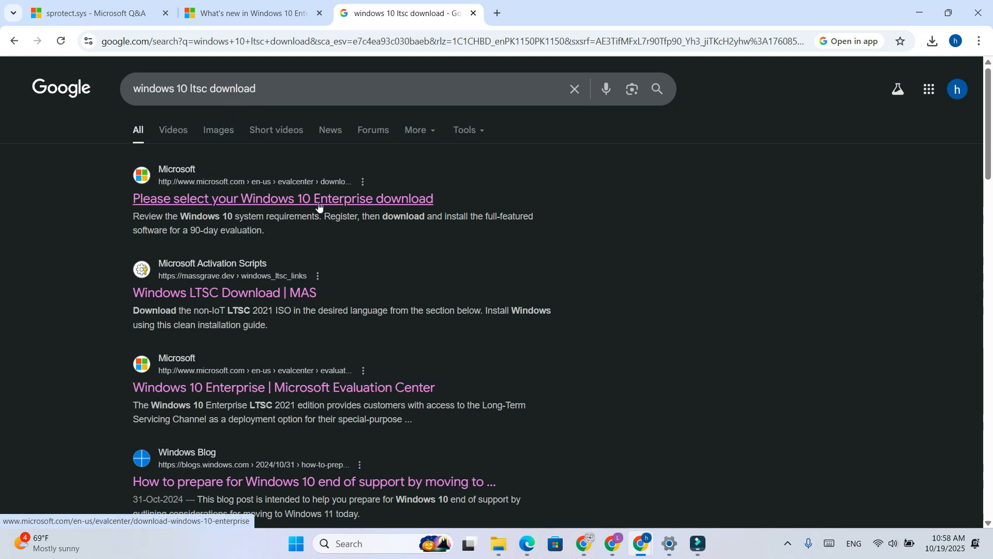
scroll("down", 3)
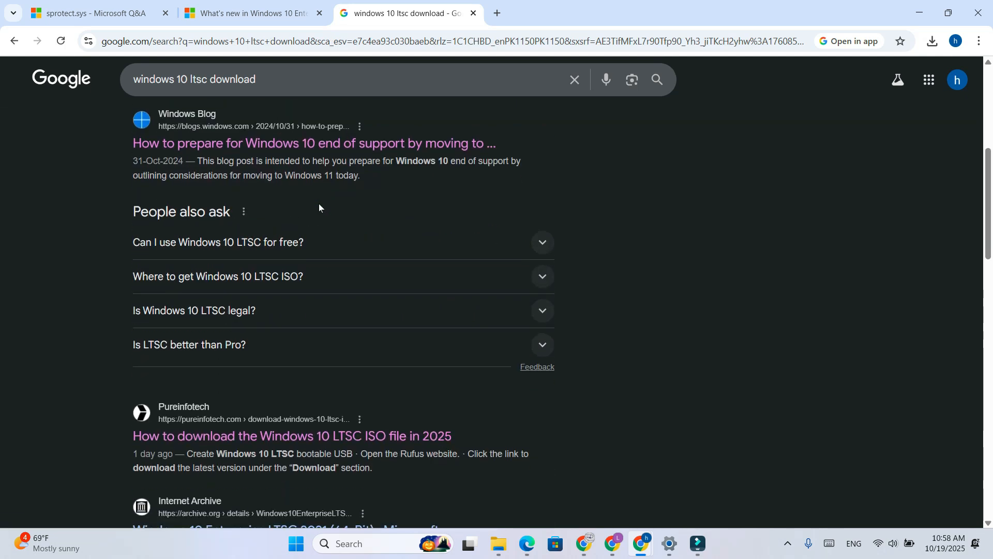
scroll("down", 3)
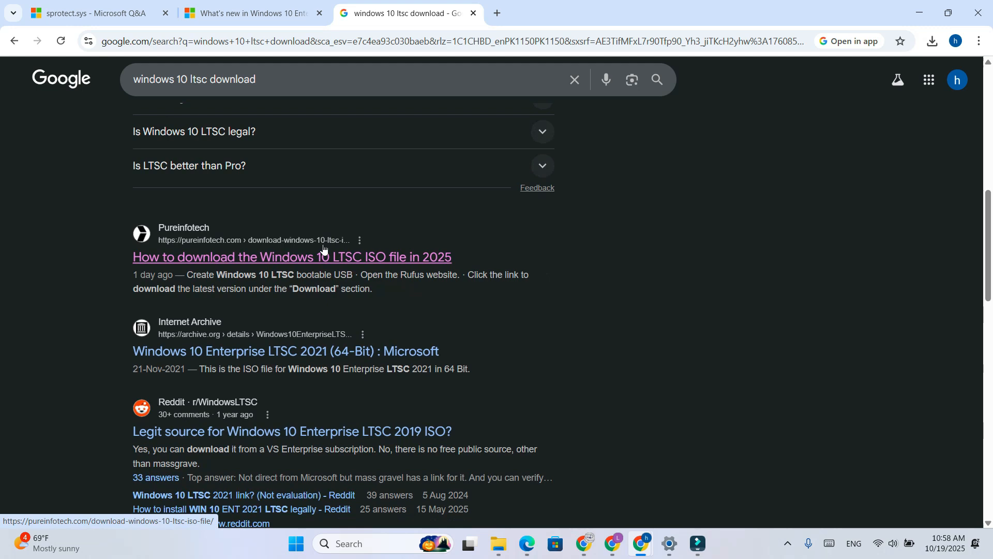
scroll("down", 3)
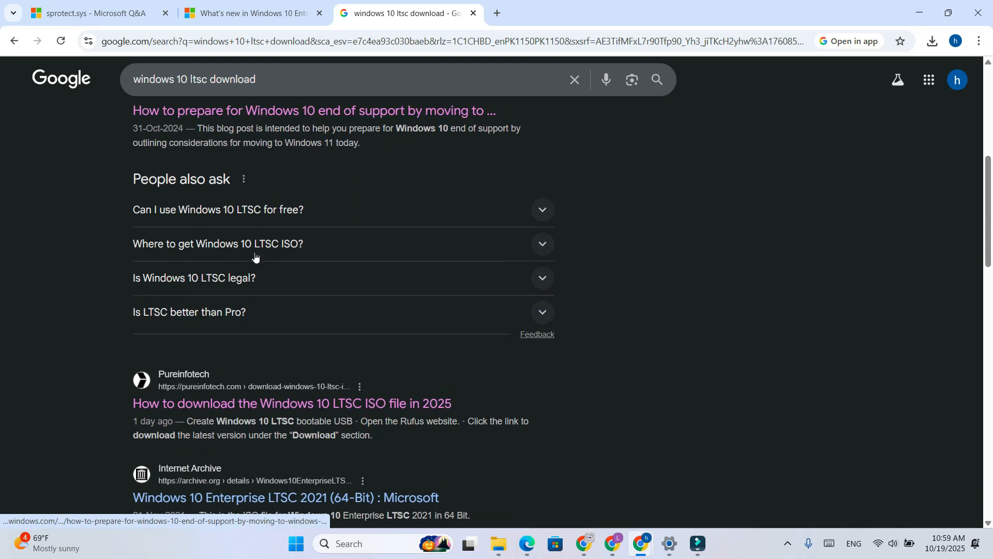
scroll("down", 3)
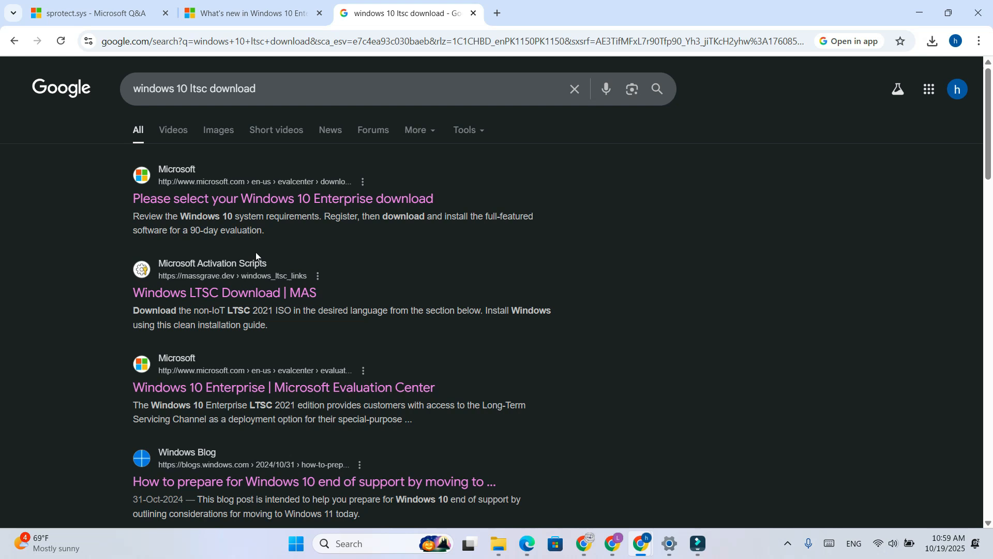
scroll("down", 3)
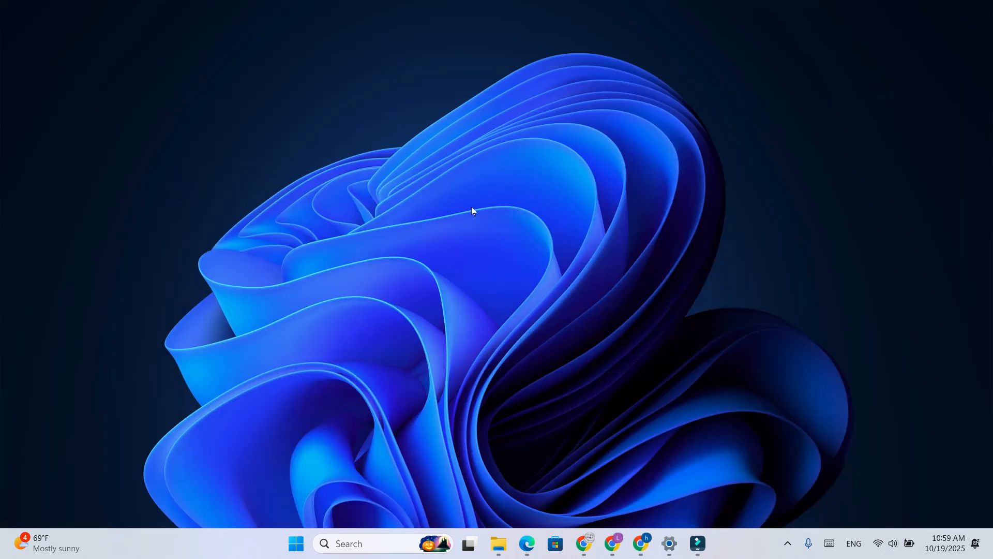
mouse_move(436, 287)
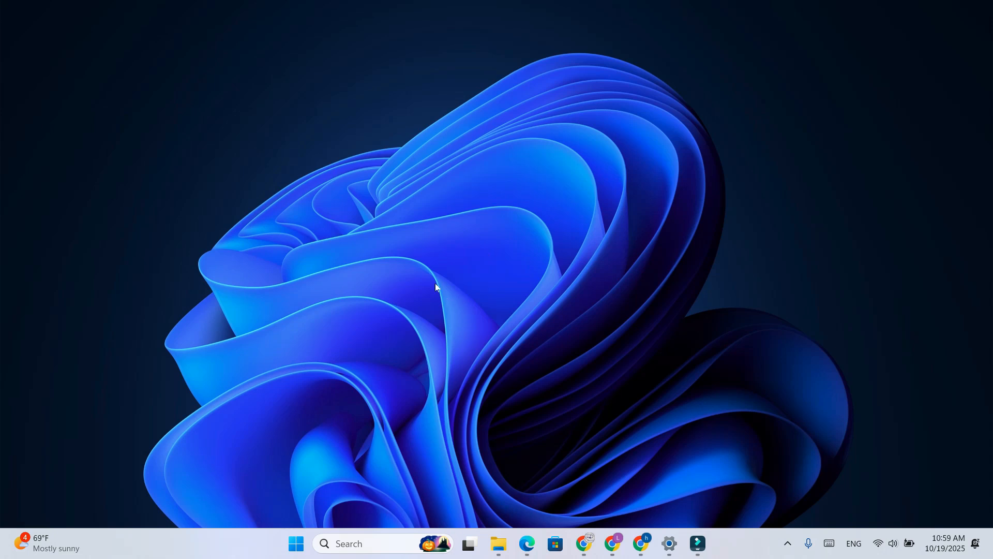
mouse_move(520, 414)
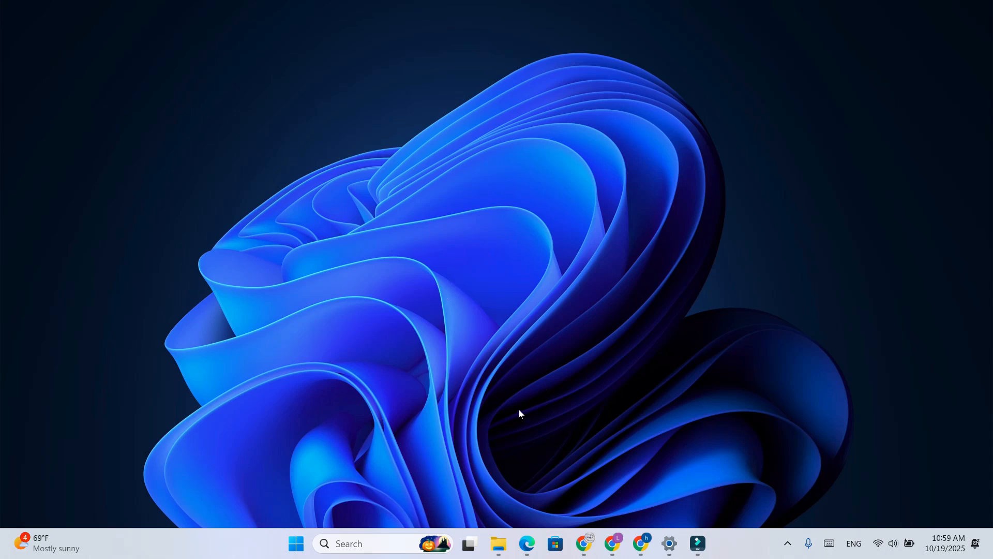
mouse_move(522, 411)
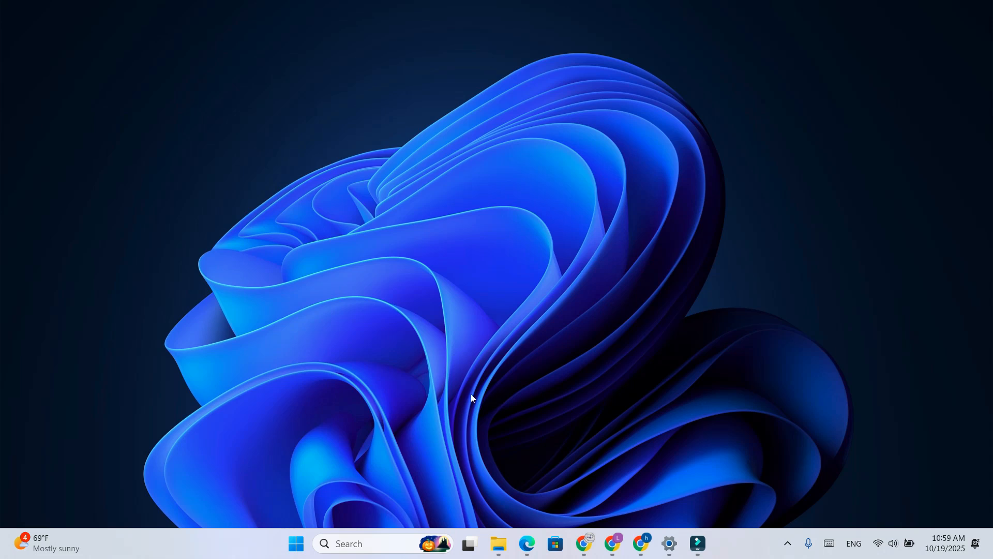
mouse_move(499, 400)
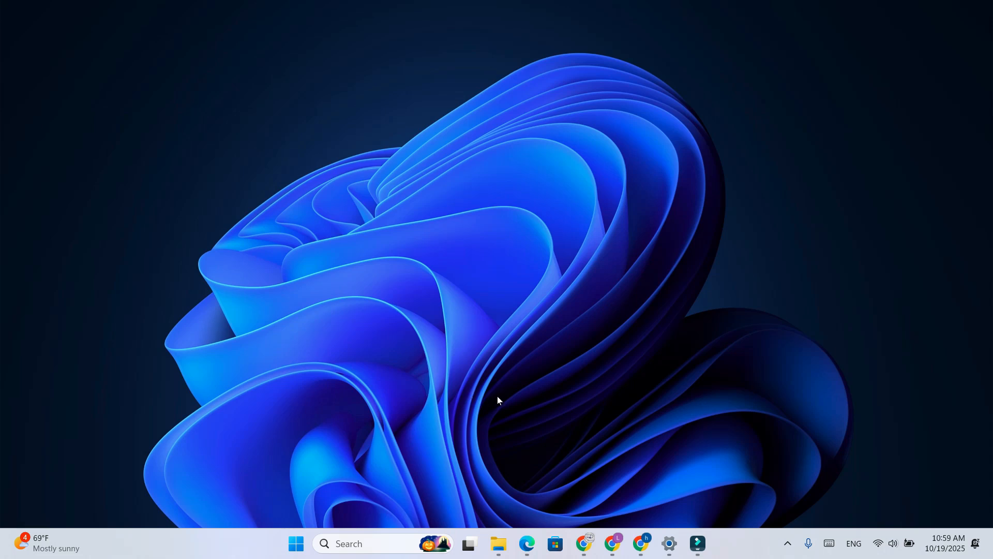
mouse_move(496, 397)
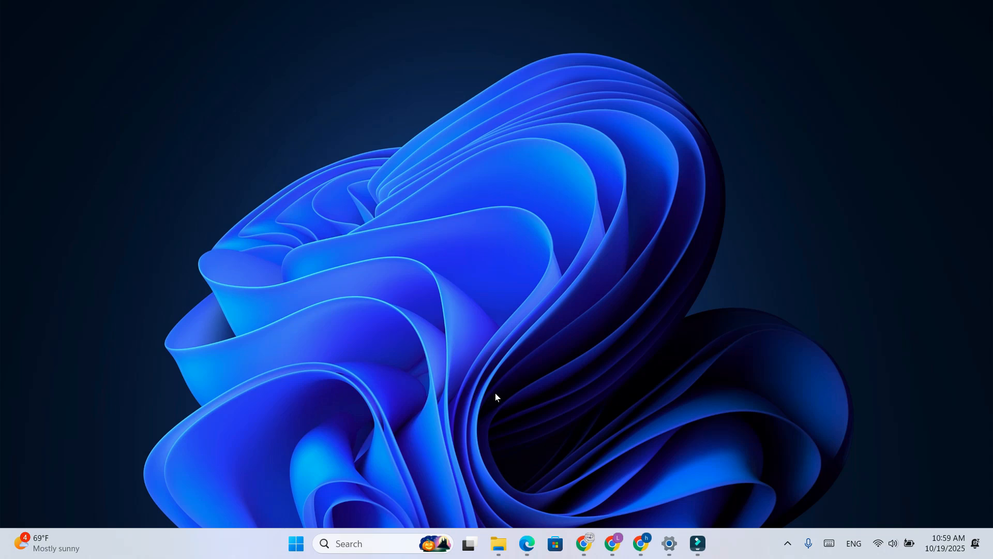
mouse_move(475, 393)
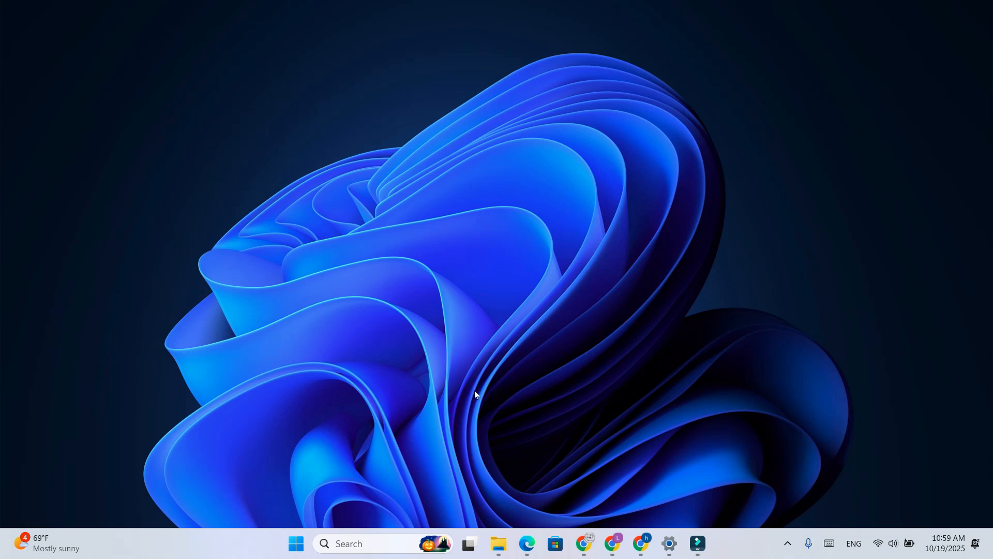
mouse_move(475, 393)
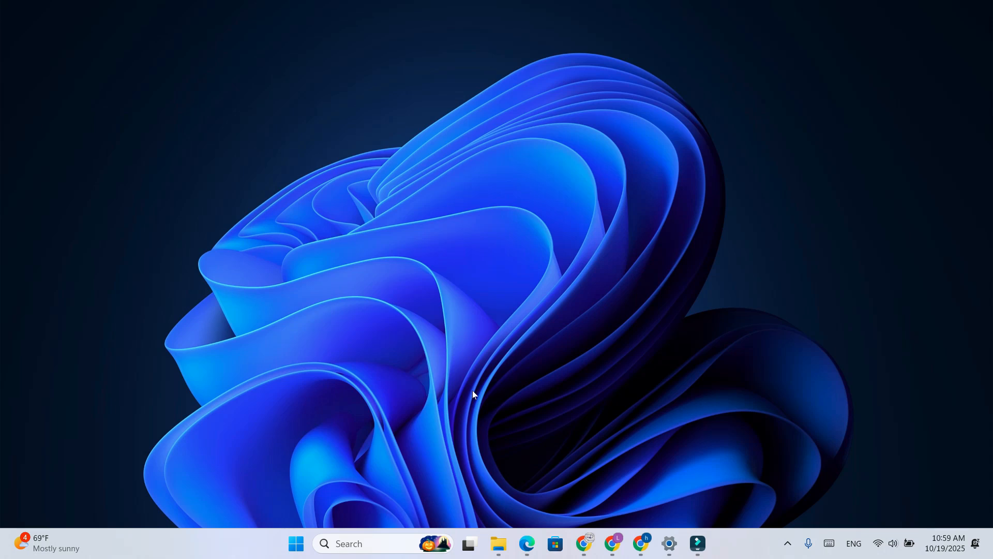
mouse_move(477, 393)
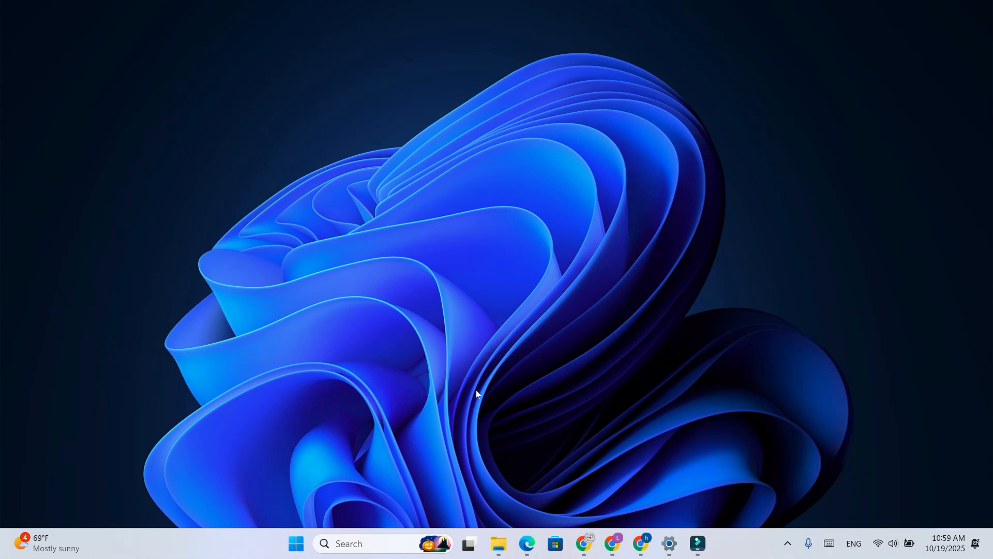
mouse_move(500, 393)
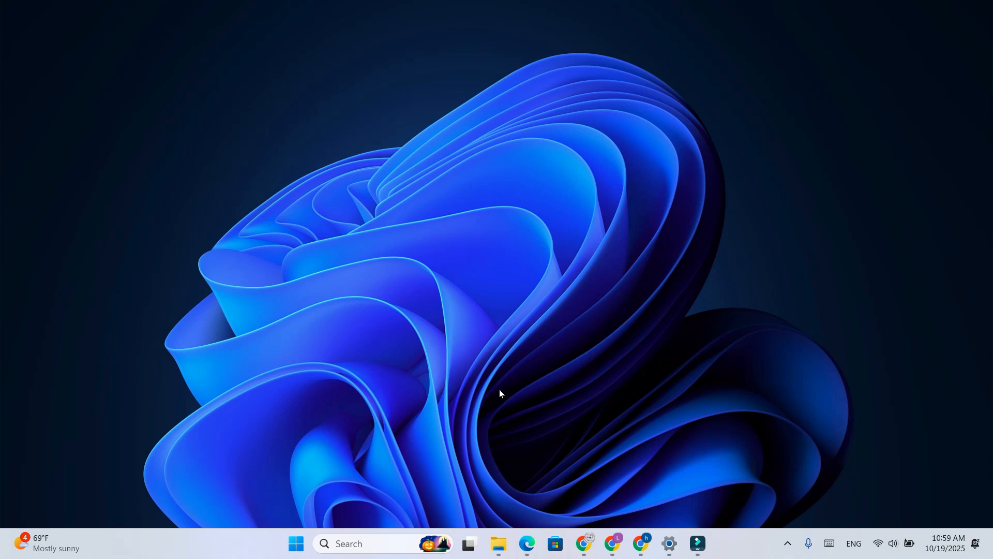
mouse_move(467, 391)
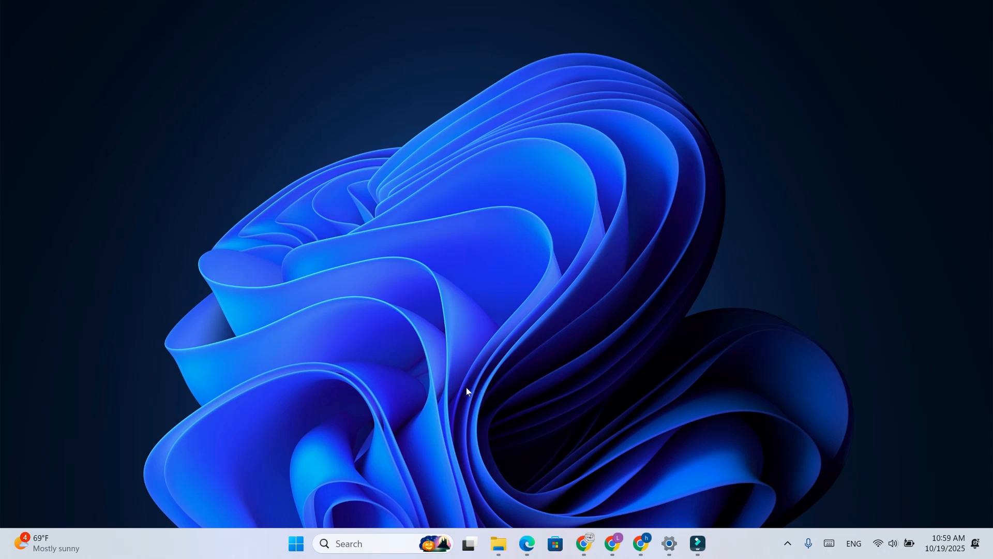
mouse_move(479, 391)
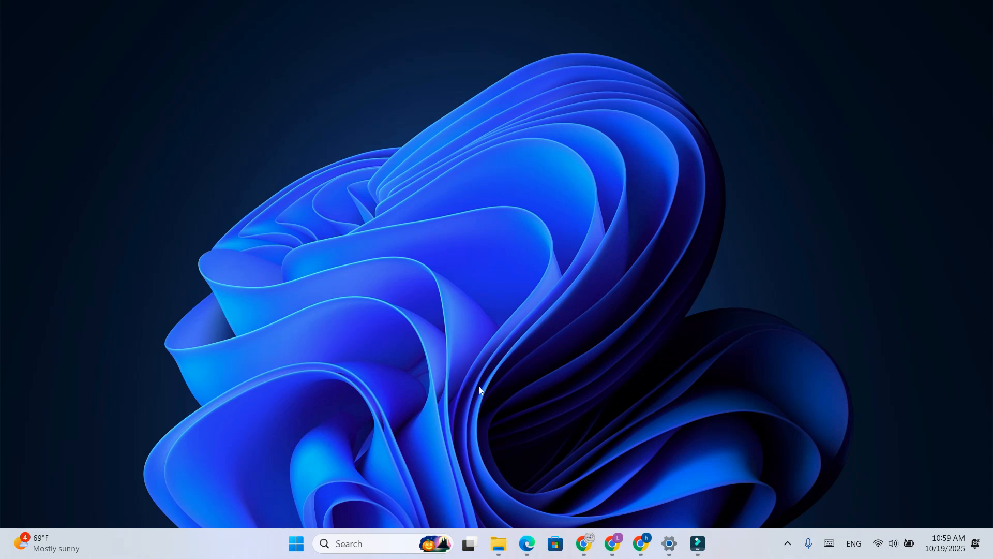
mouse_move(495, 388)
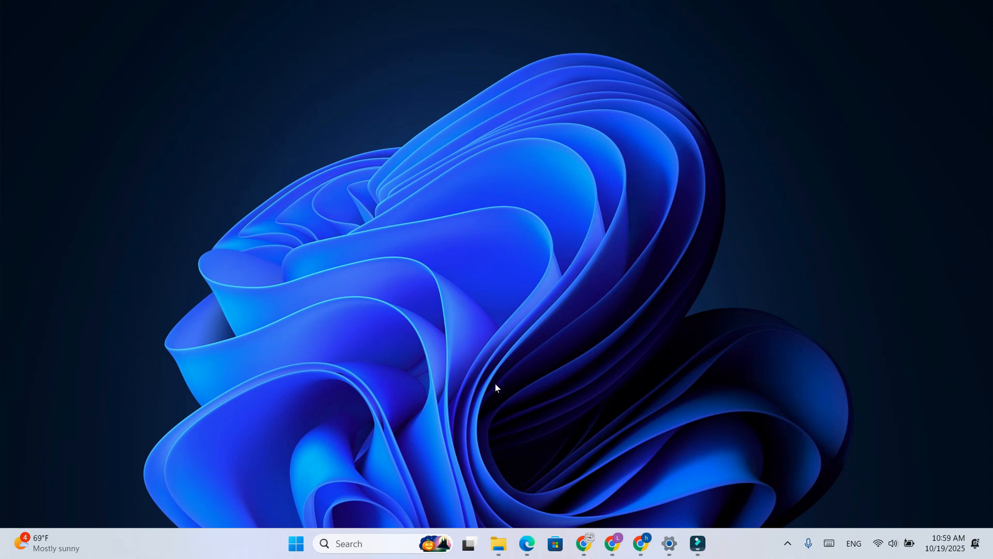